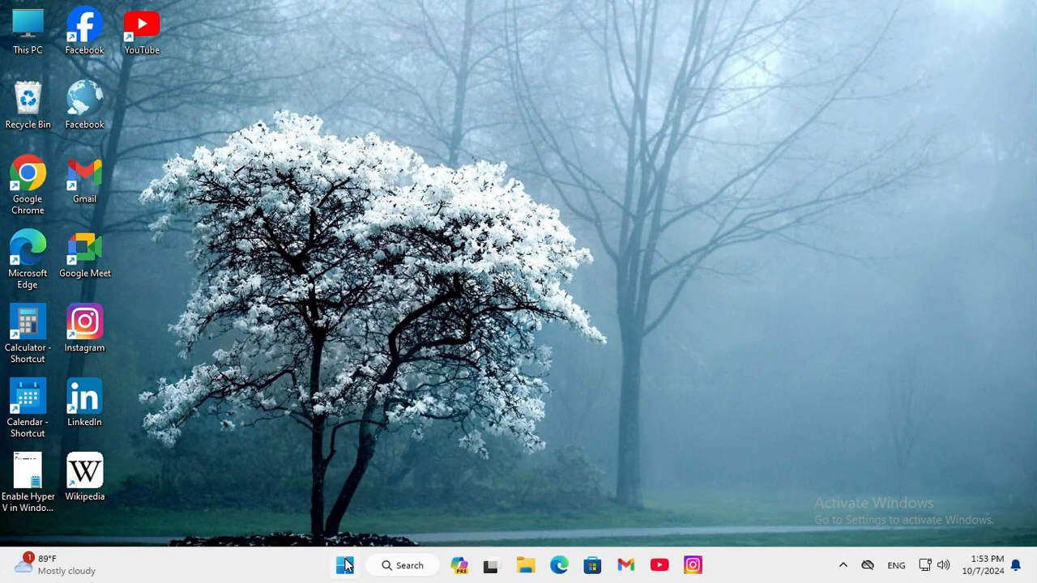
Right-click the Start button to show the Win+X power-user menu.
right_click(344, 565)
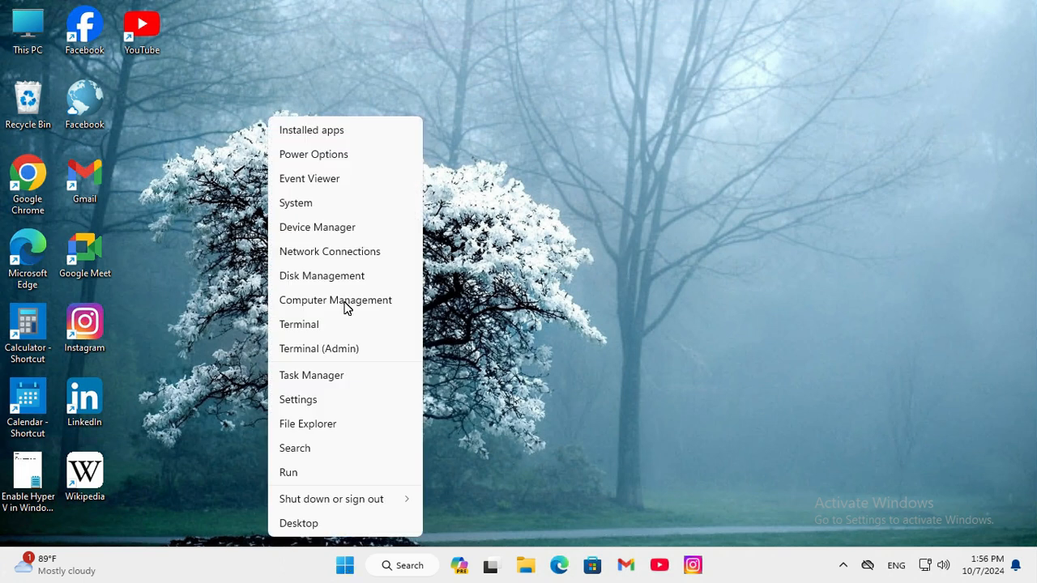
mouse_move(350, 305)
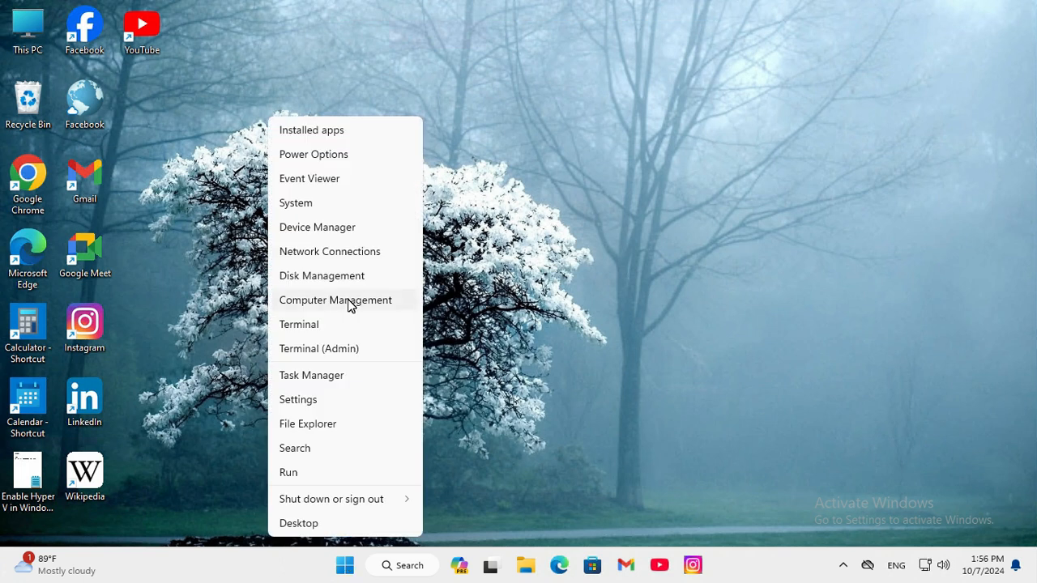
Launch Computer Management and display System Tools > Shared Folders > Shares.
left_click(335, 300)
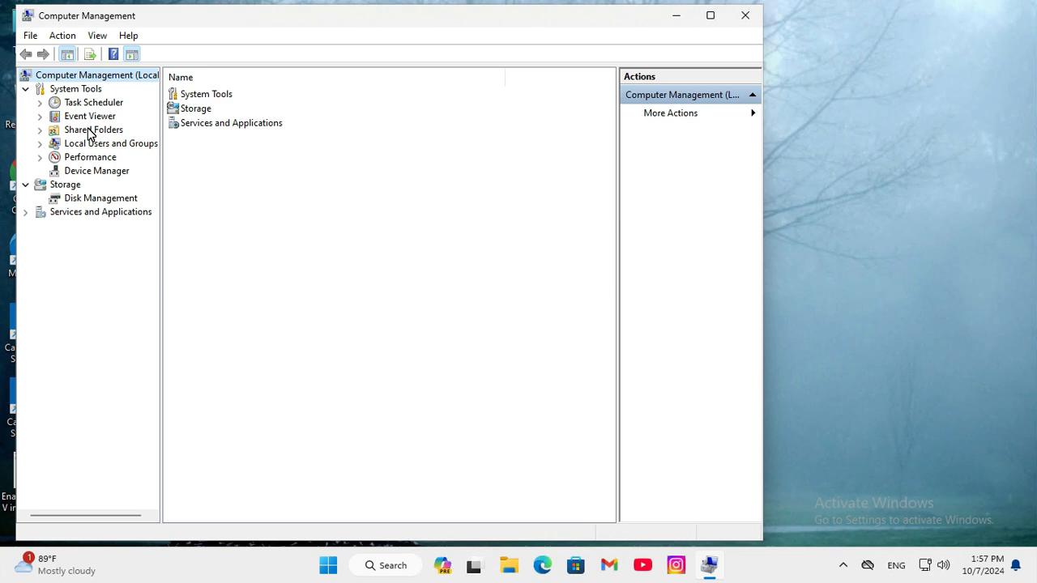
mouse_move(60, 135)
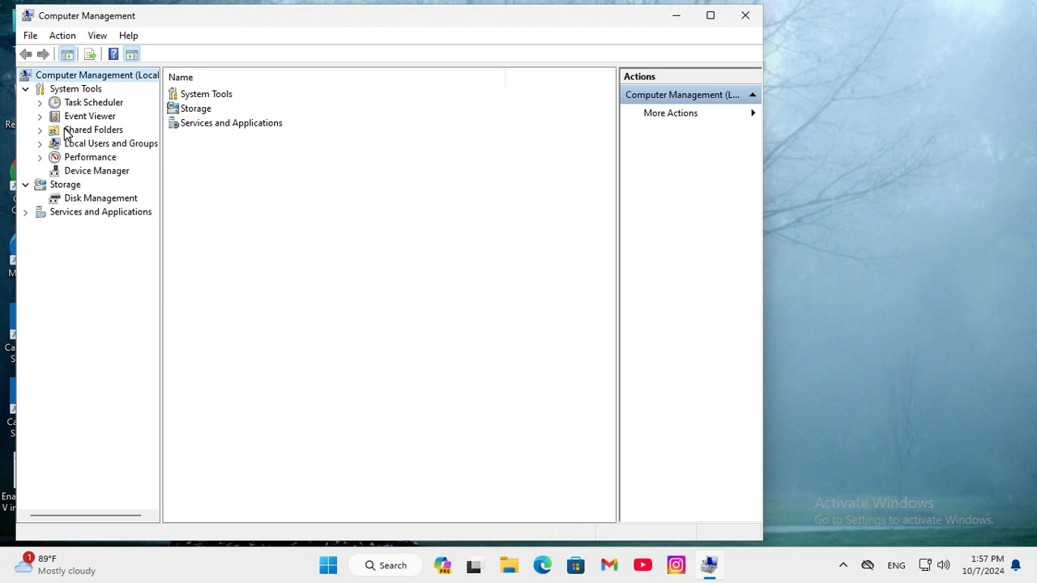
left_click(93, 129)
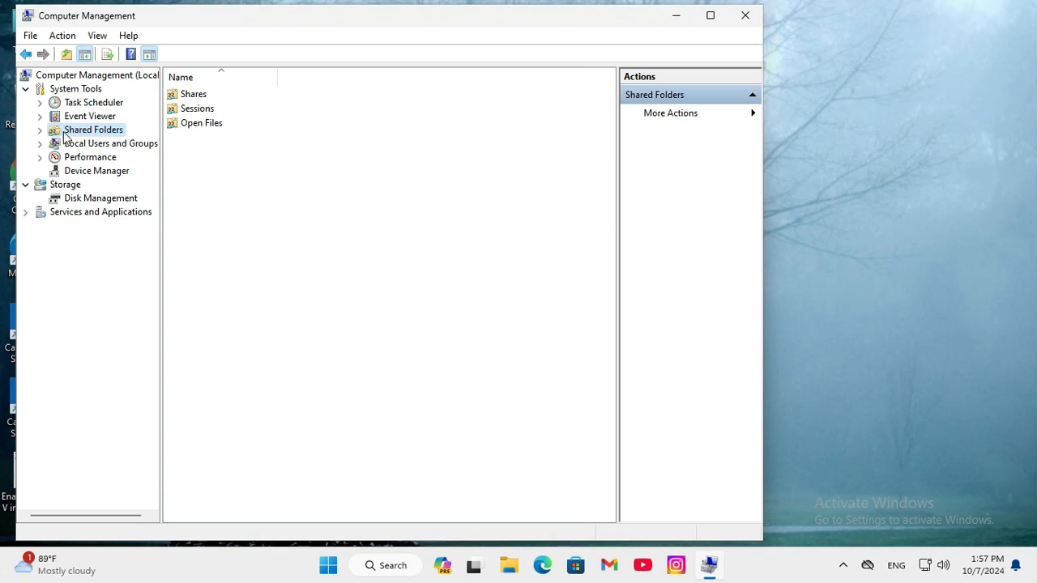
left_click(39, 130)
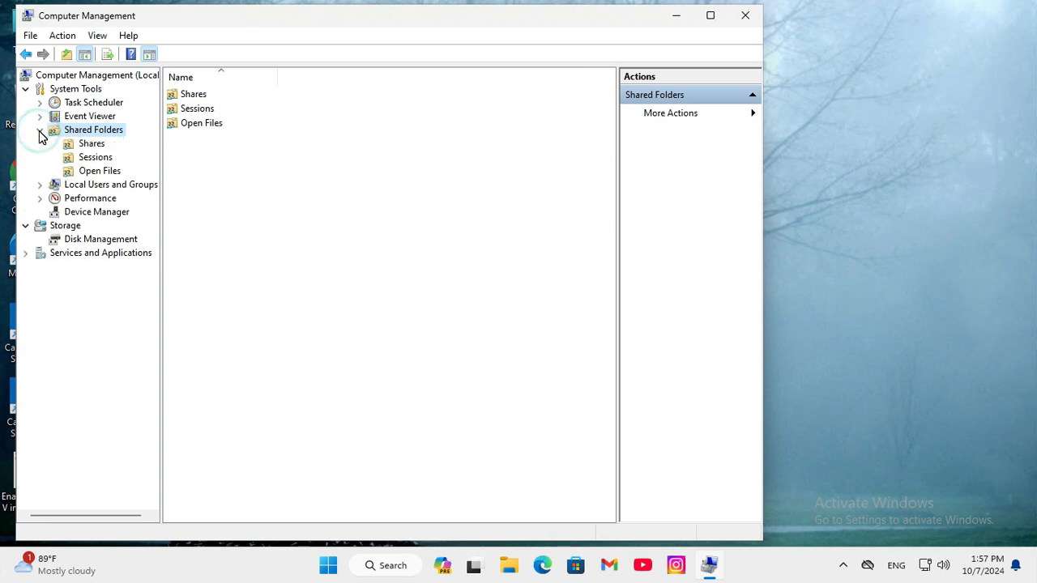
left_click(90, 144)
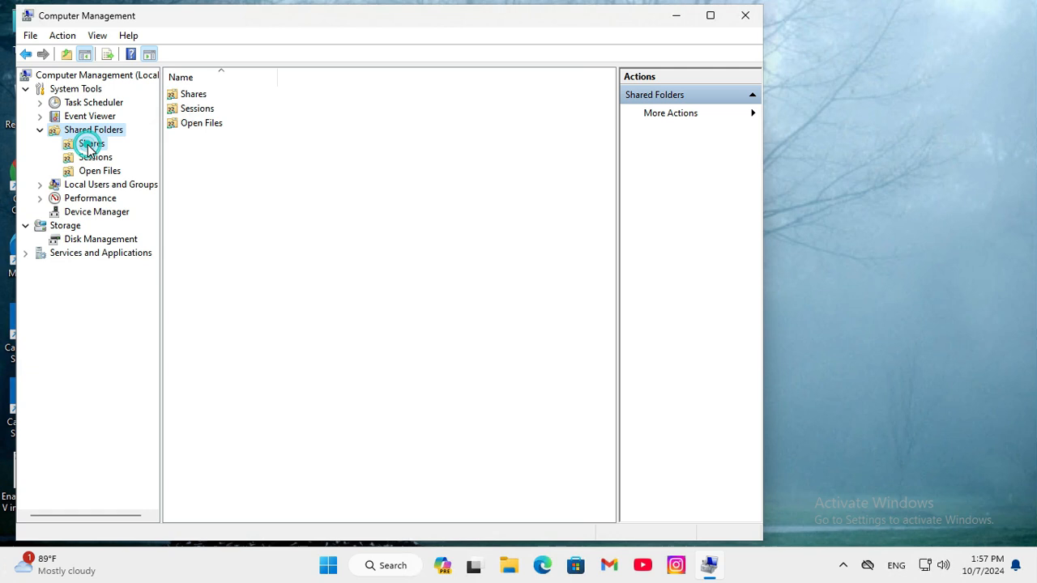
left_click(88, 143)
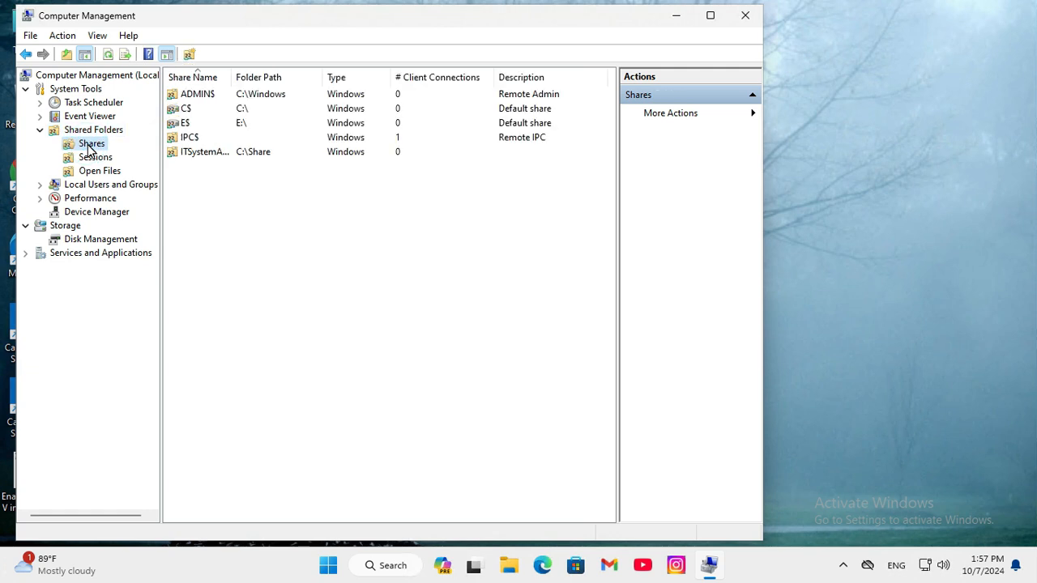
mouse_move(232, 77)
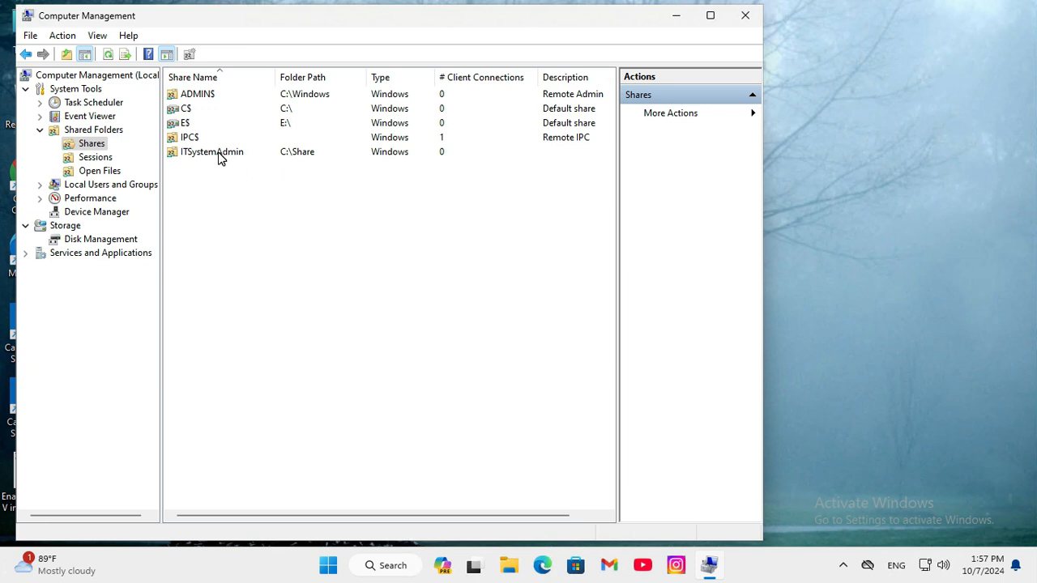
Select the ITSystemAdmin share at C:\Share in the Shares list.
left_click(212, 151)
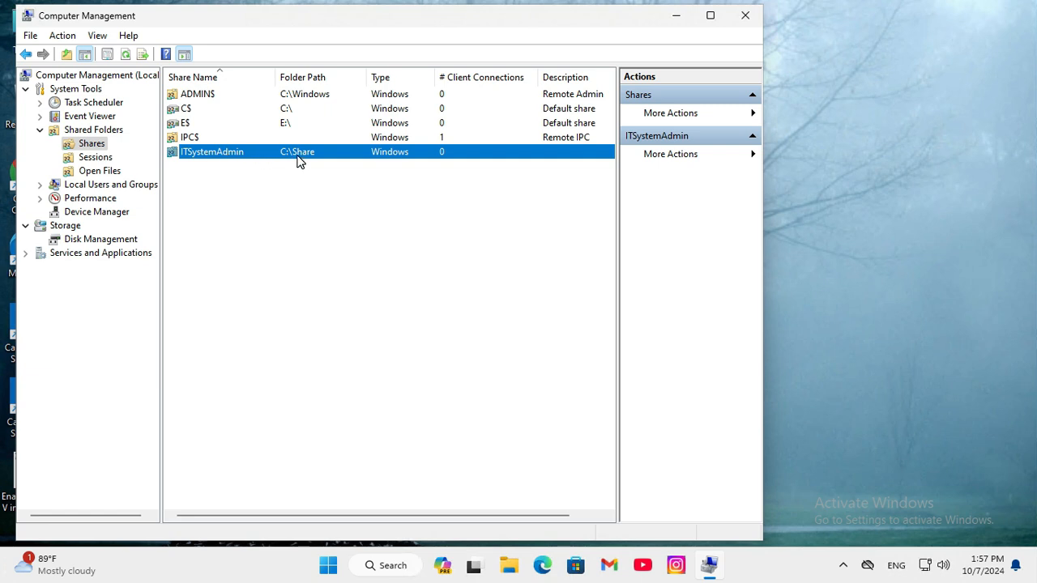
mouse_move(210, 154)
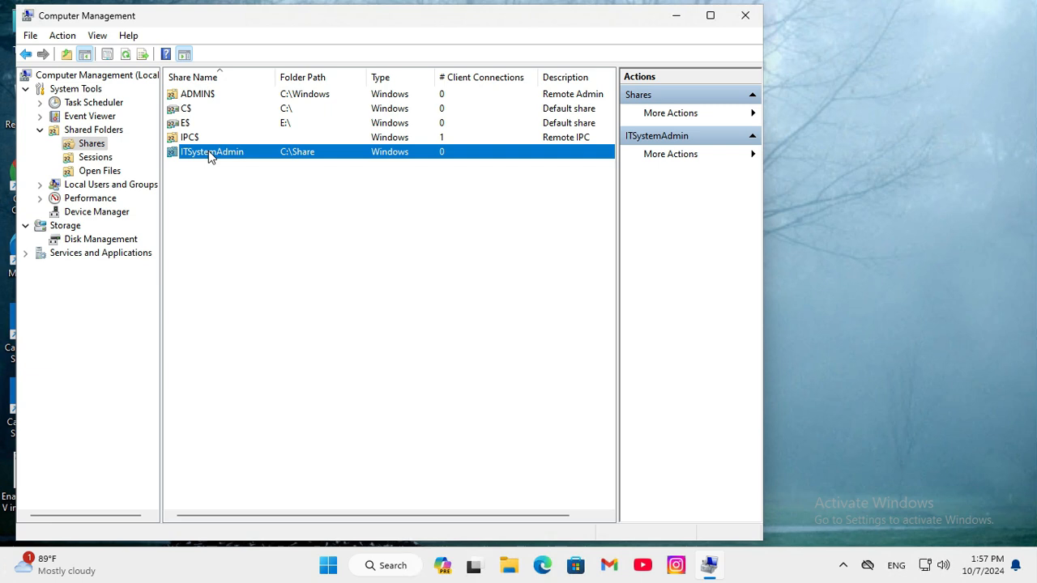
mouse_move(225, 158)
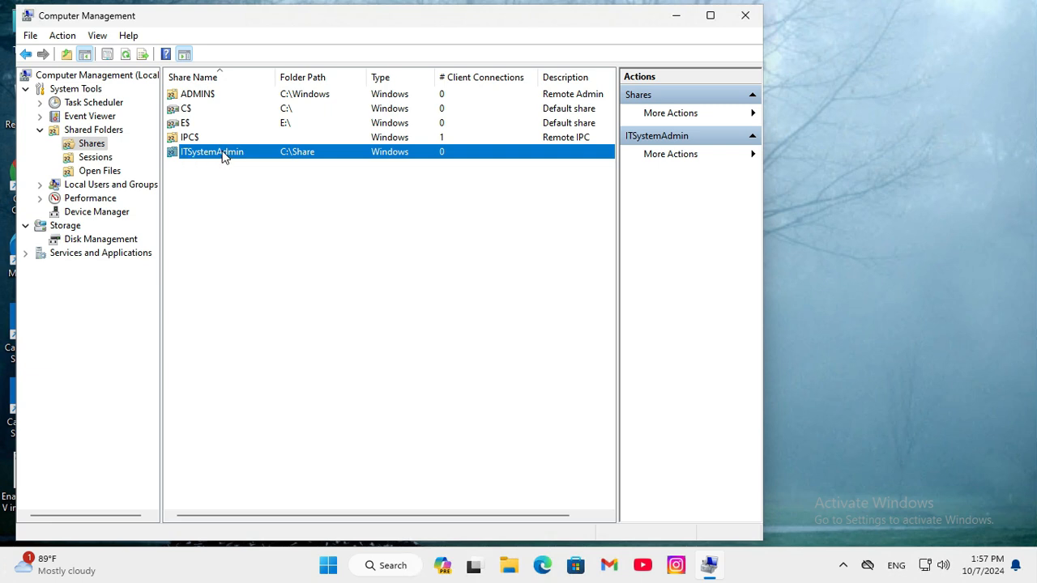
Choose Stop Sharing for ITSystemAdmin from its context menu.
right_click(225, 154)
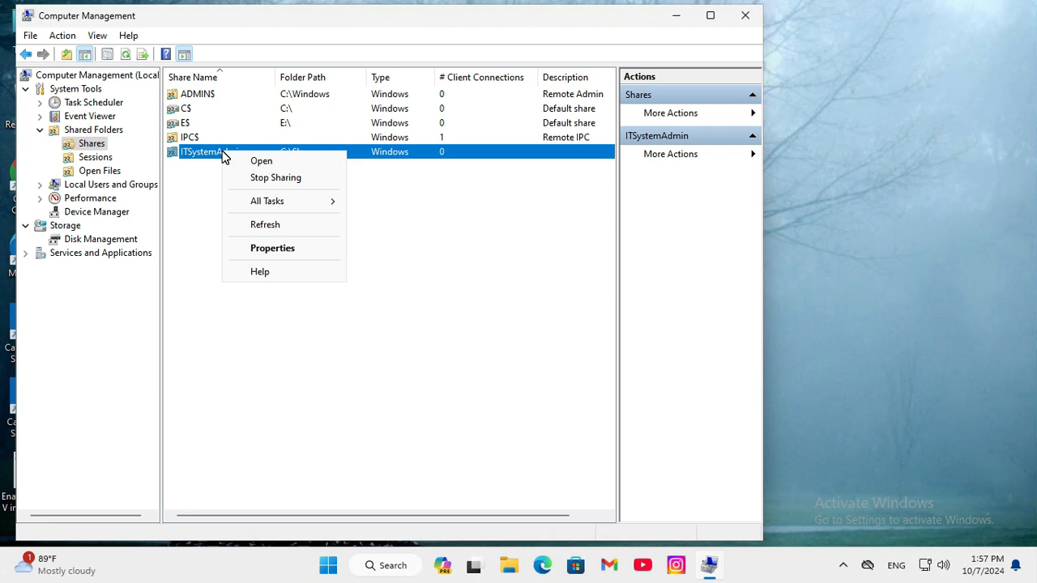
mouse_move(284, 182)
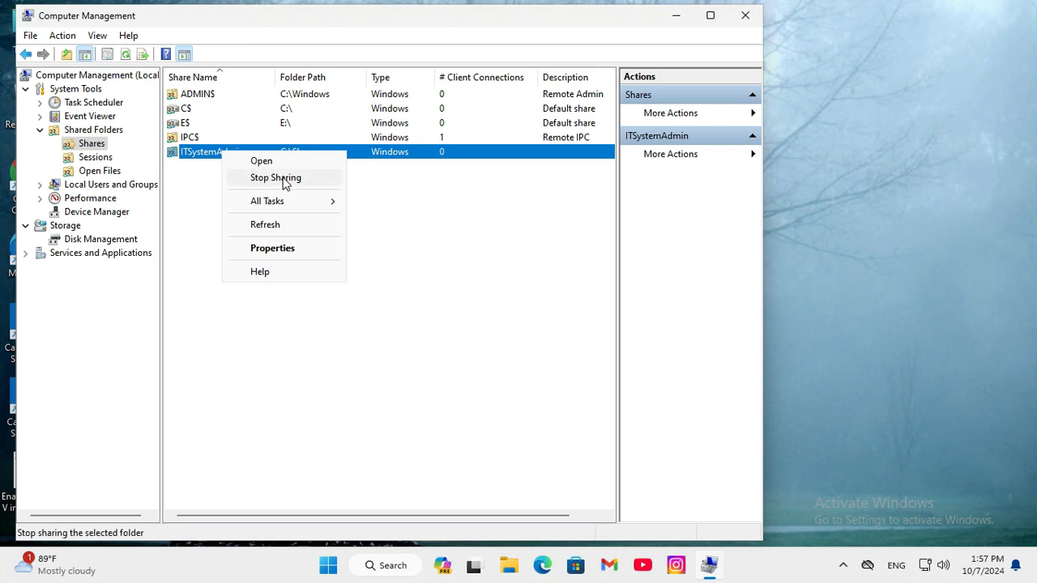
left_click(276, 178)
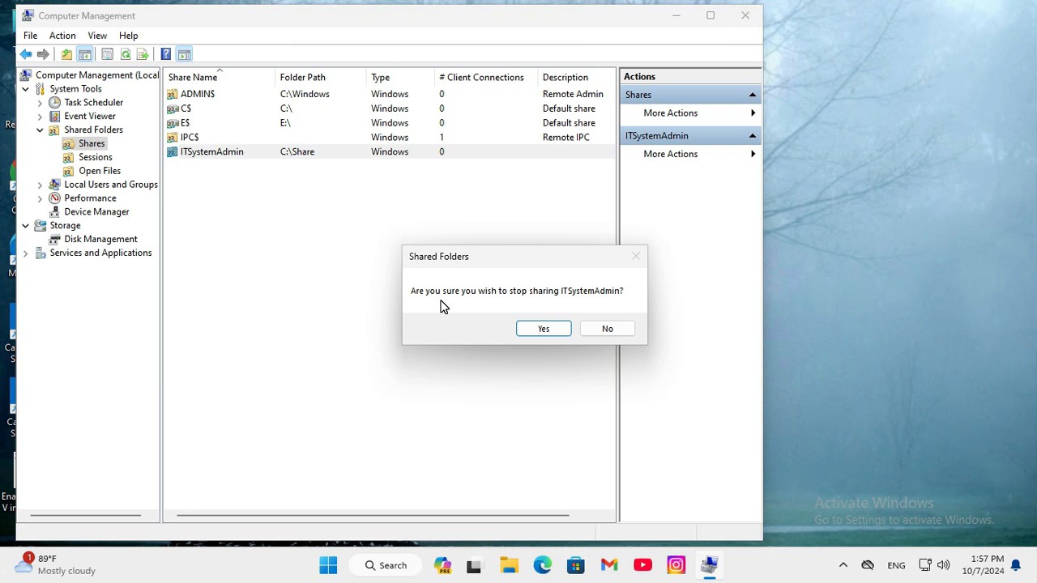
mouse_move(483, 301)
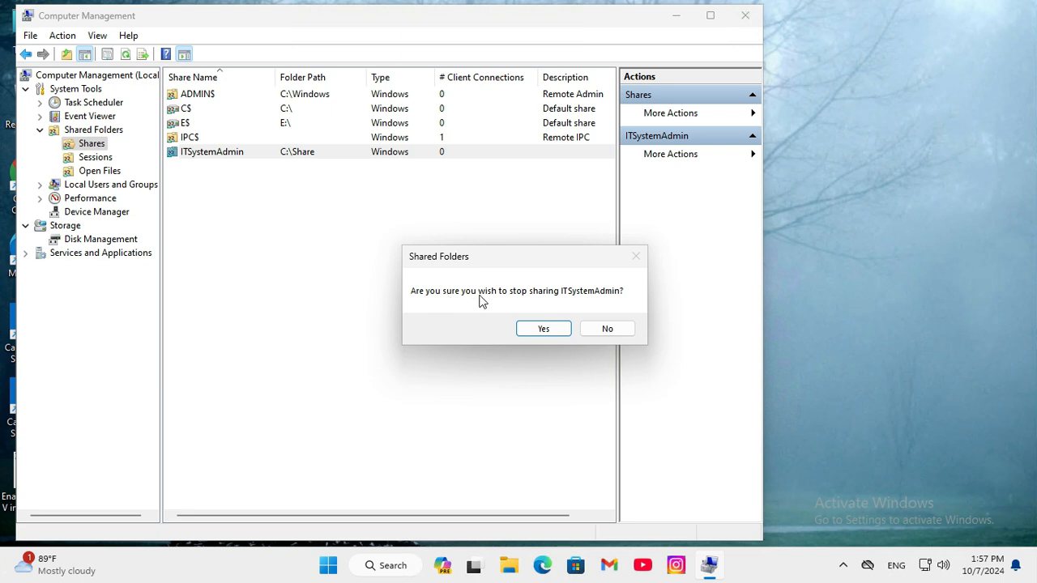
mouse_move(529, 303)
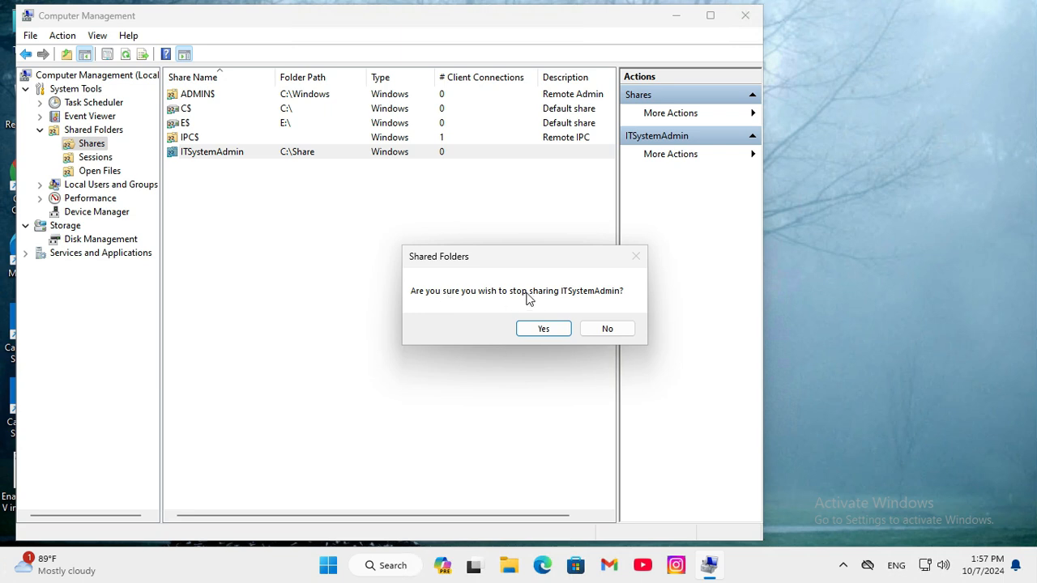
mouse_move(563, 283)
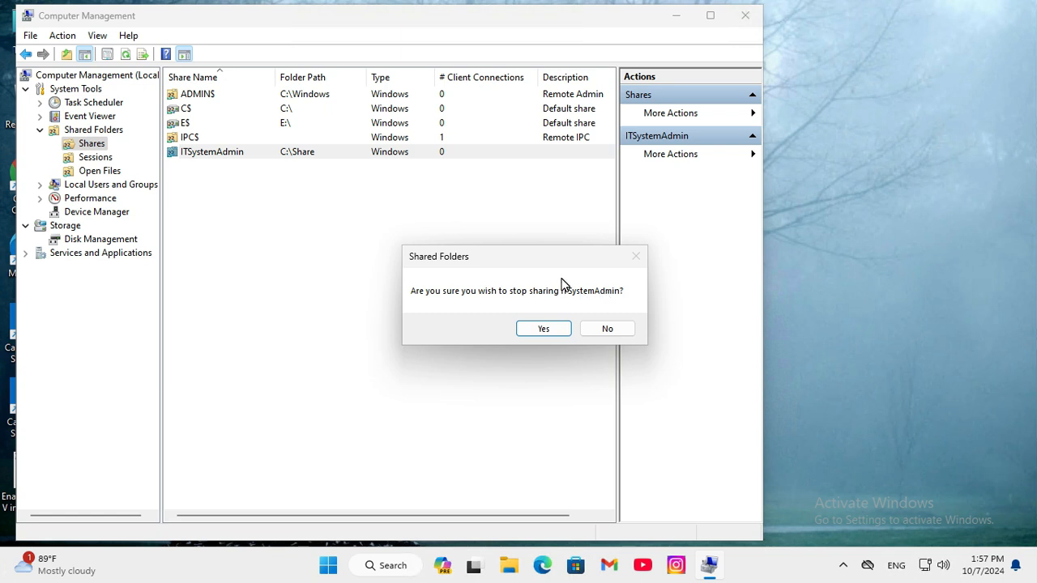
Confirm with Yes, leaving only ADMIN$, C$, E$ and IPC$ shares.
left_click(543, 328)
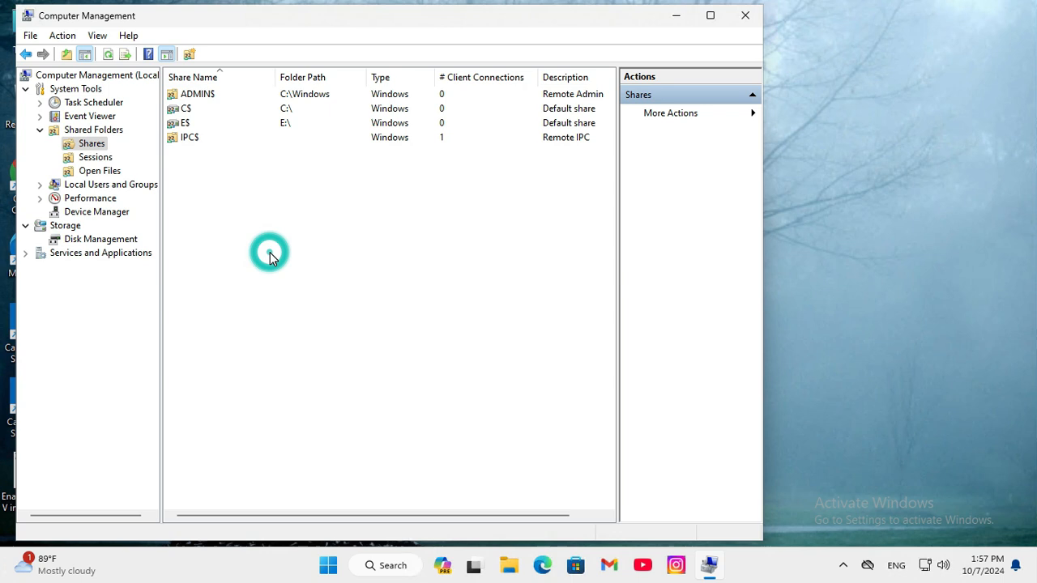
mouse_move(396, 260)
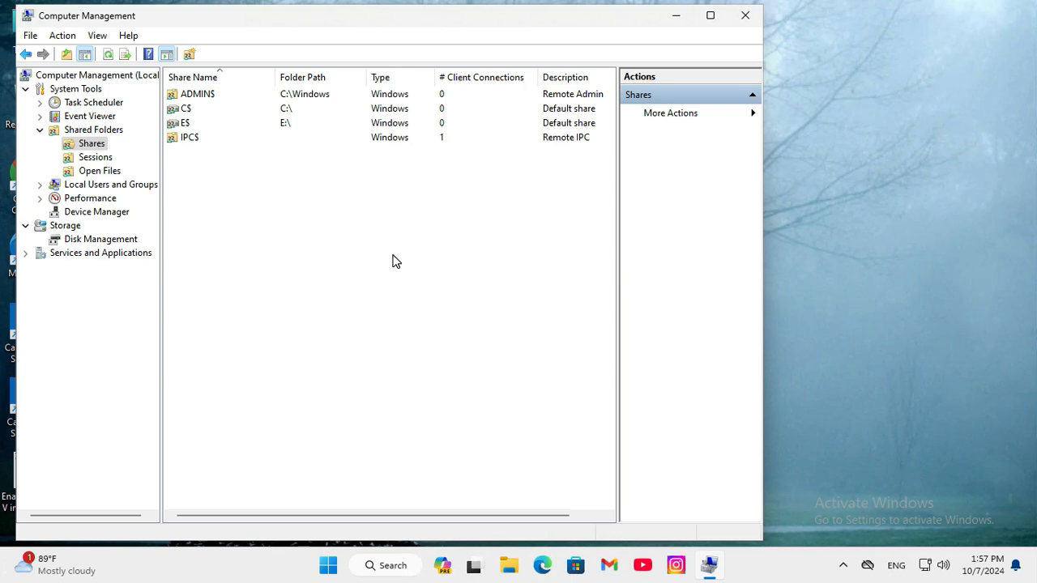
mouse_move(624, 353)
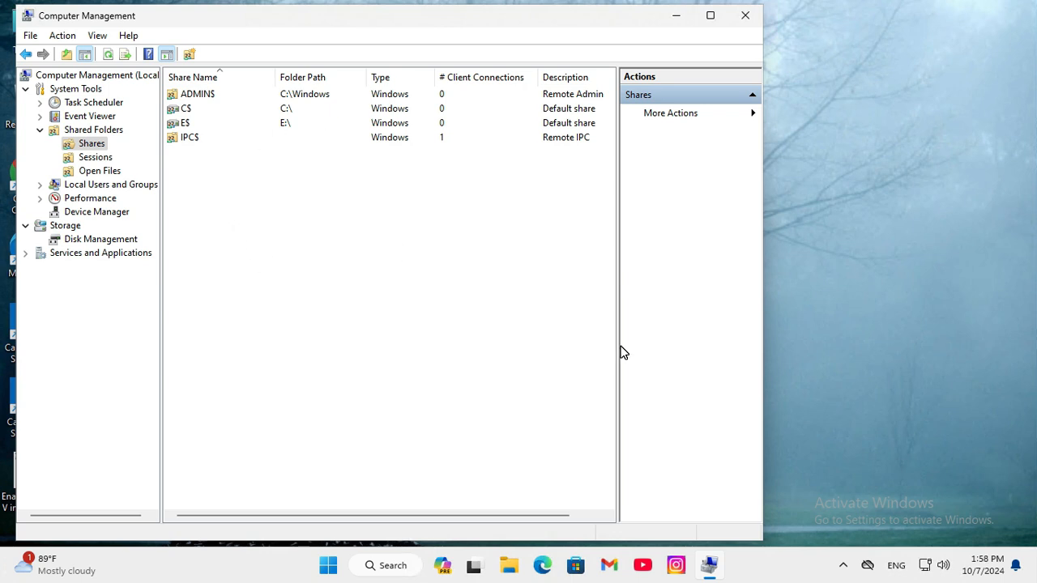